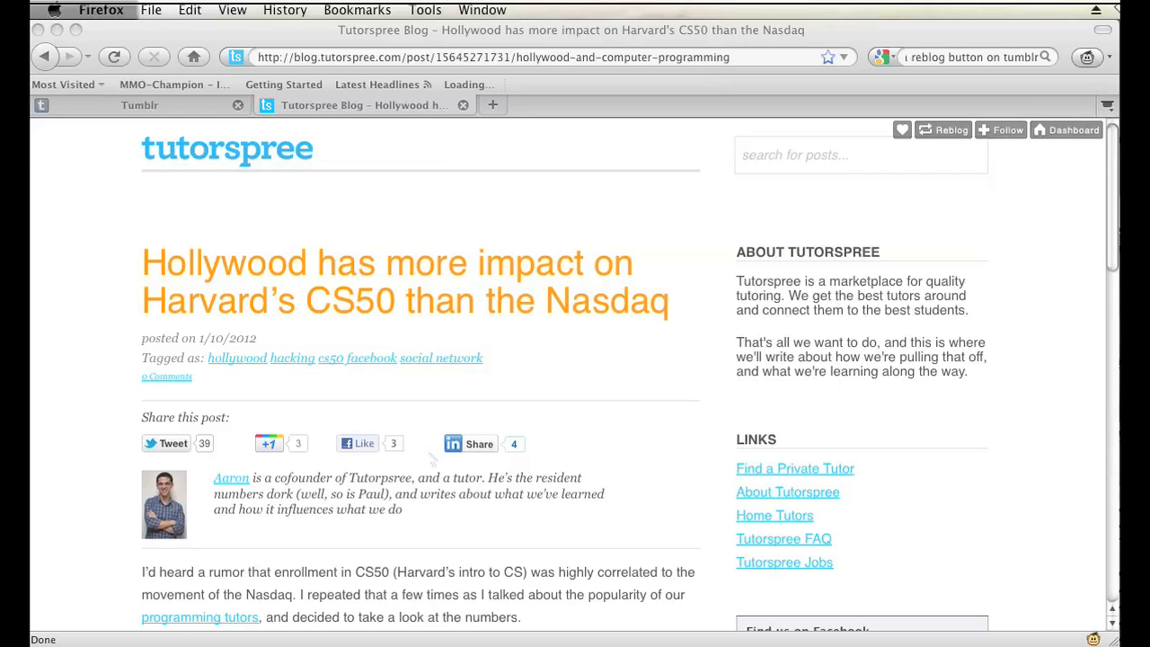
pyautogui.moveTo(938, 135)
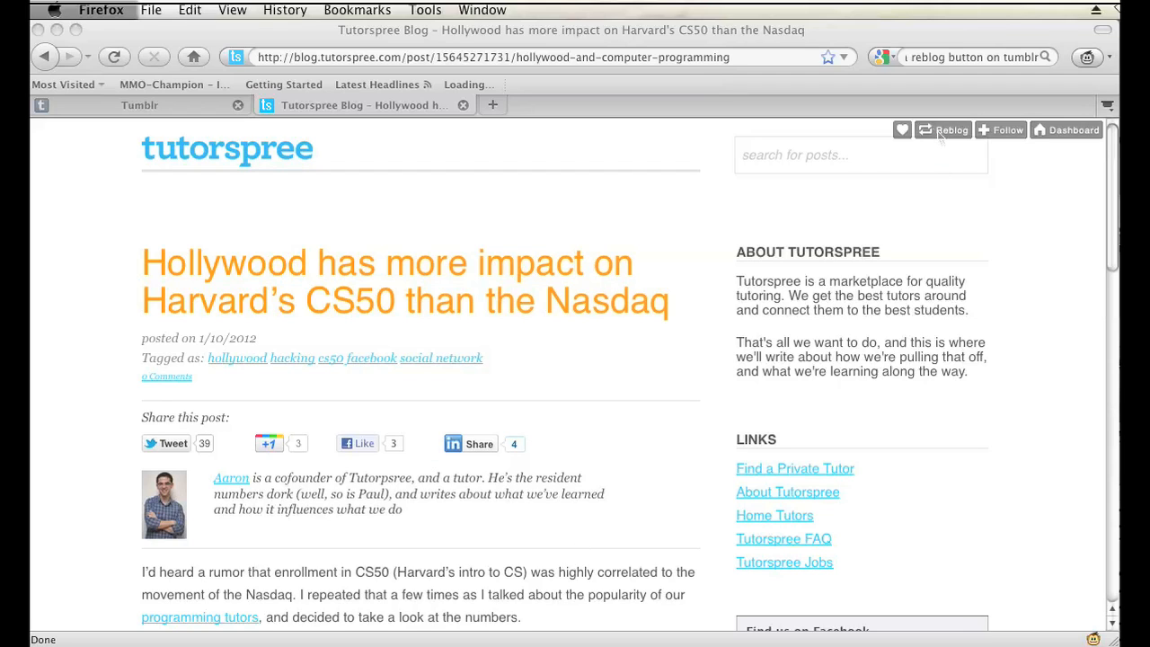
pyautogui.moveTo(945, 122)
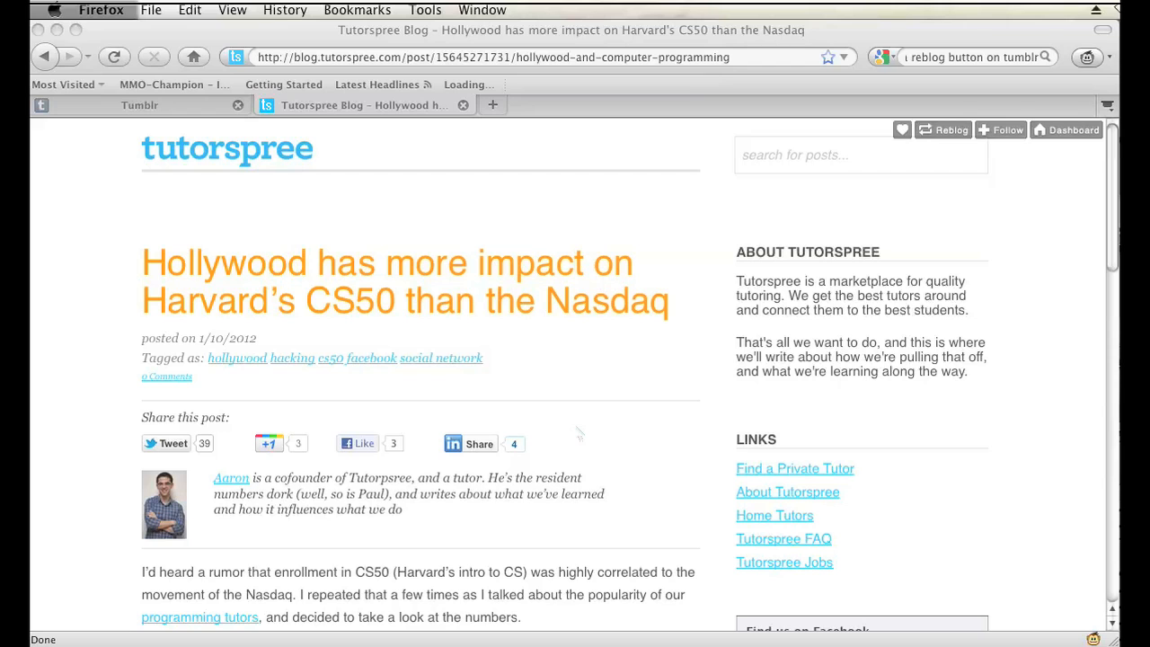
pyautogui.moveTo(180, 117)
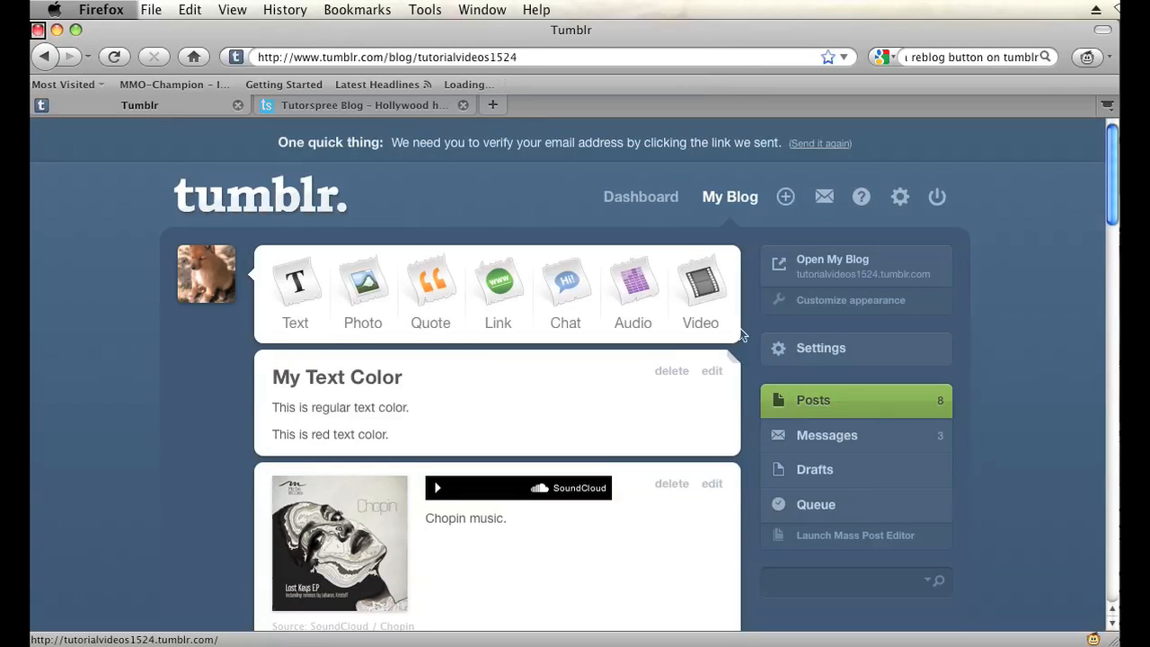
# - Enter the blog's appearance customizer and switch to its custom HTML editor
pyautogui.click(849, 300)
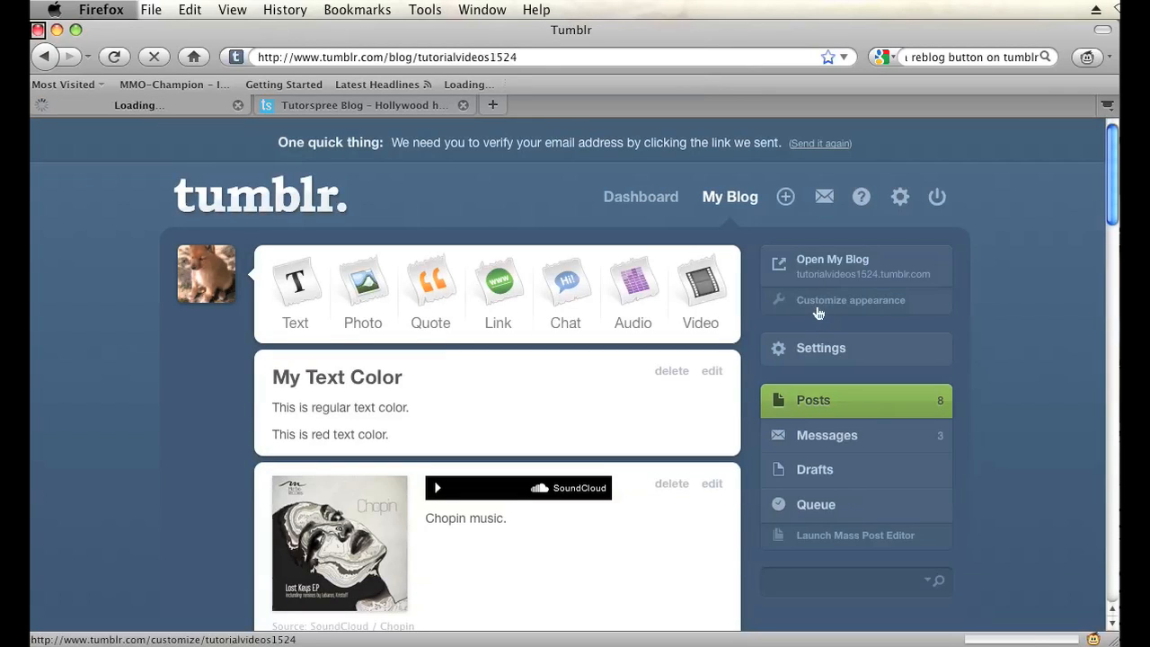
pyautogui.click(851, 300)
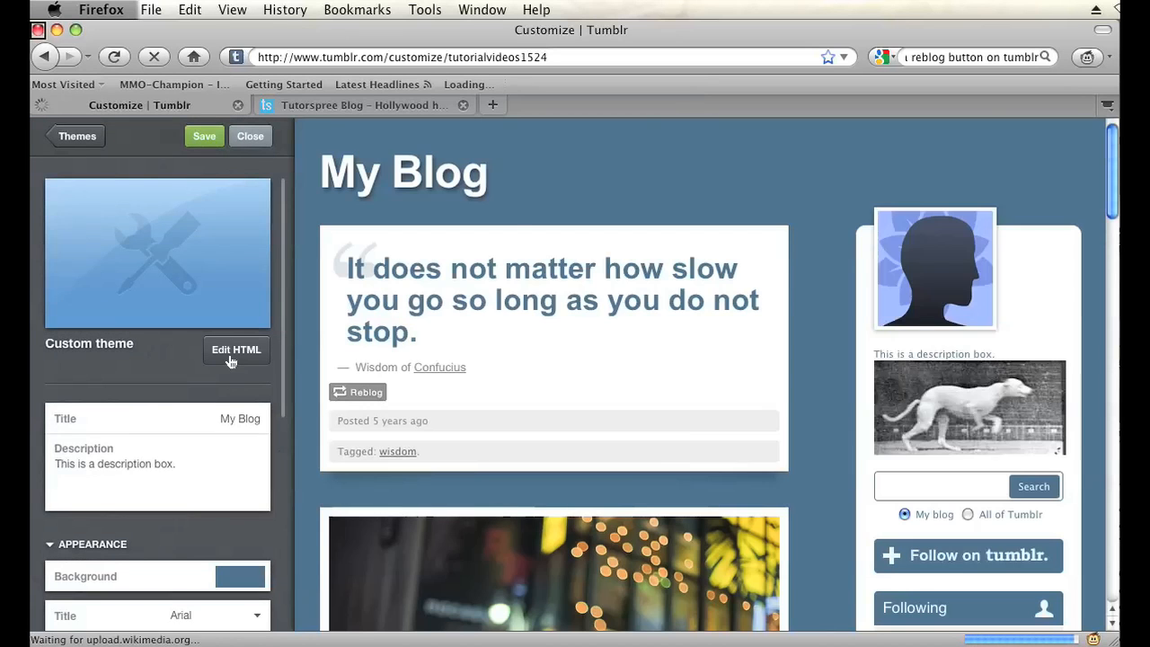
pyautogui.click(237, 348)
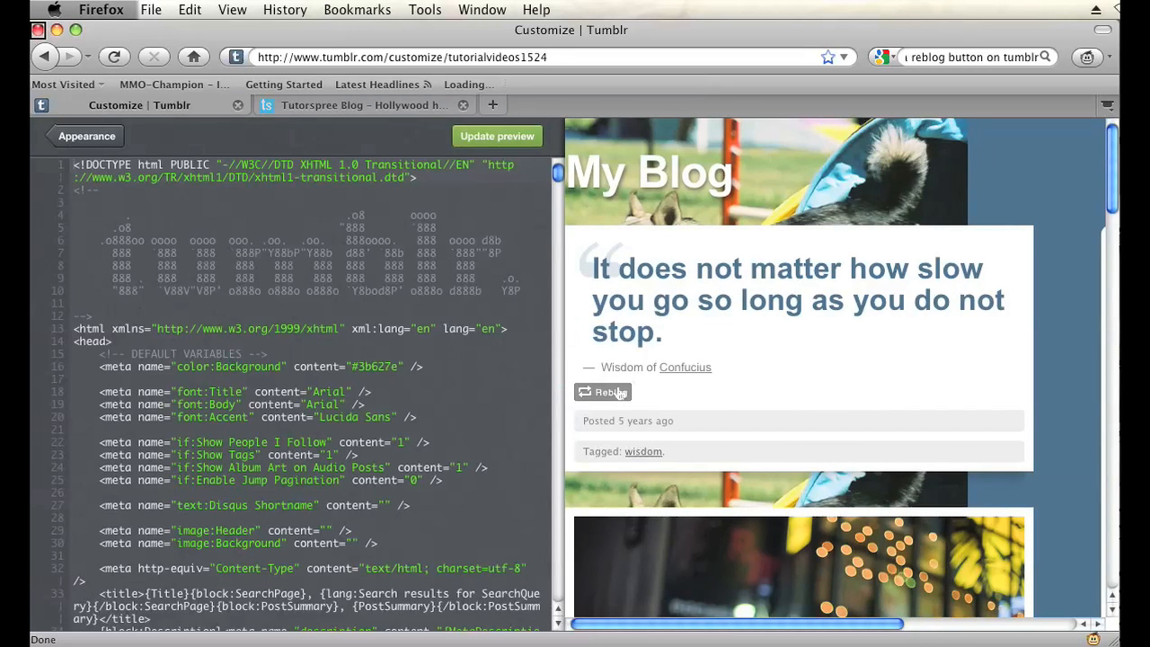
pyautogui.moveTo(614, 395)
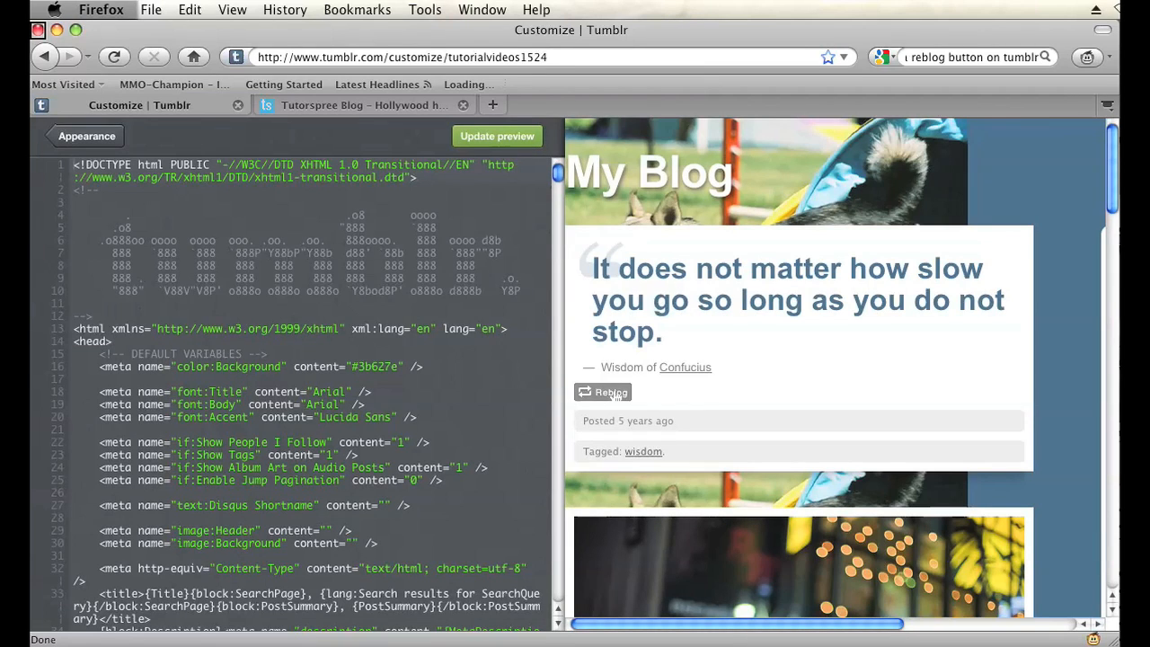
pyautogui.moveTo(557, 183)
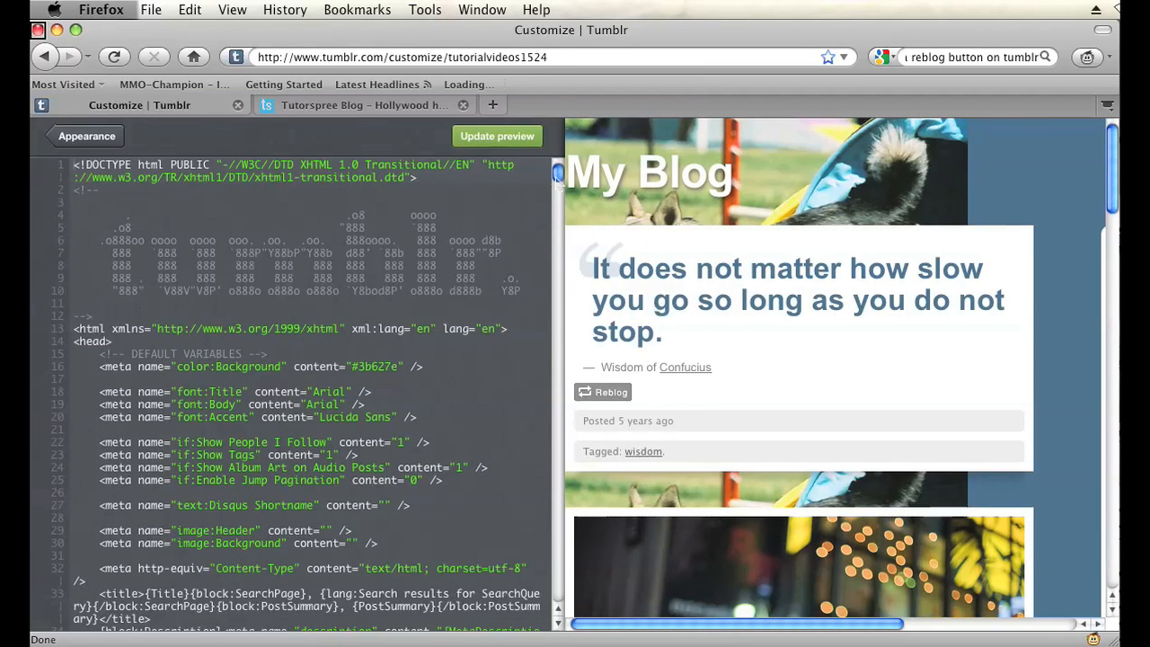
# - Scroll down through the theme code toward the photo post block
pyautogui.scroll(-3)
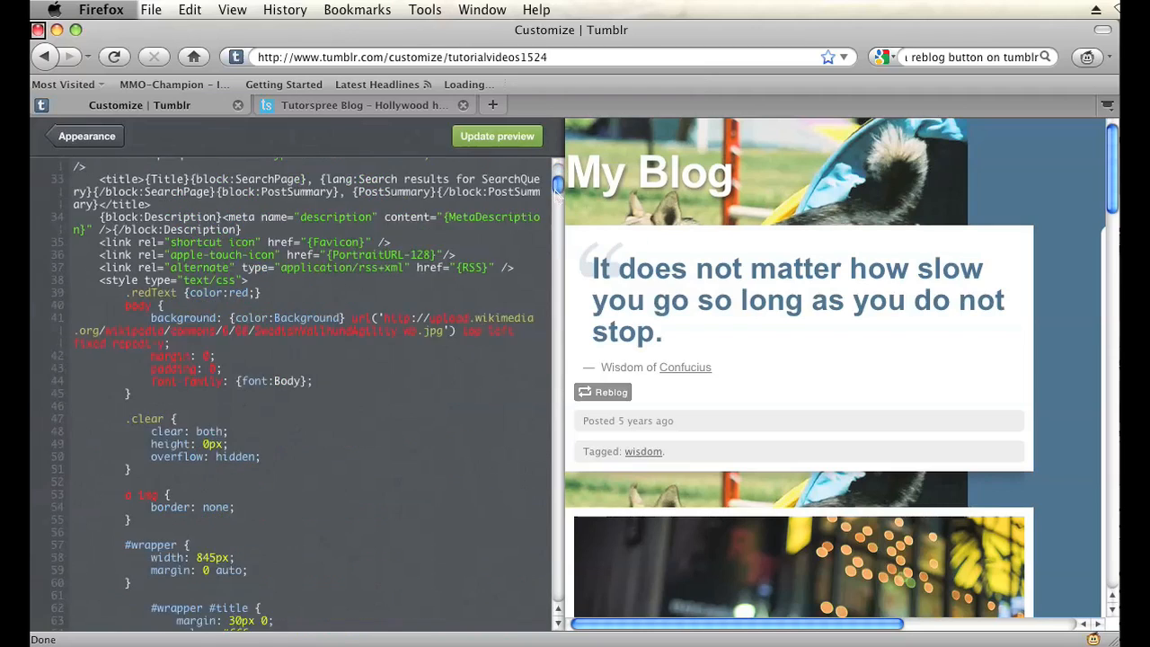
pyautogui.scroll(-3)
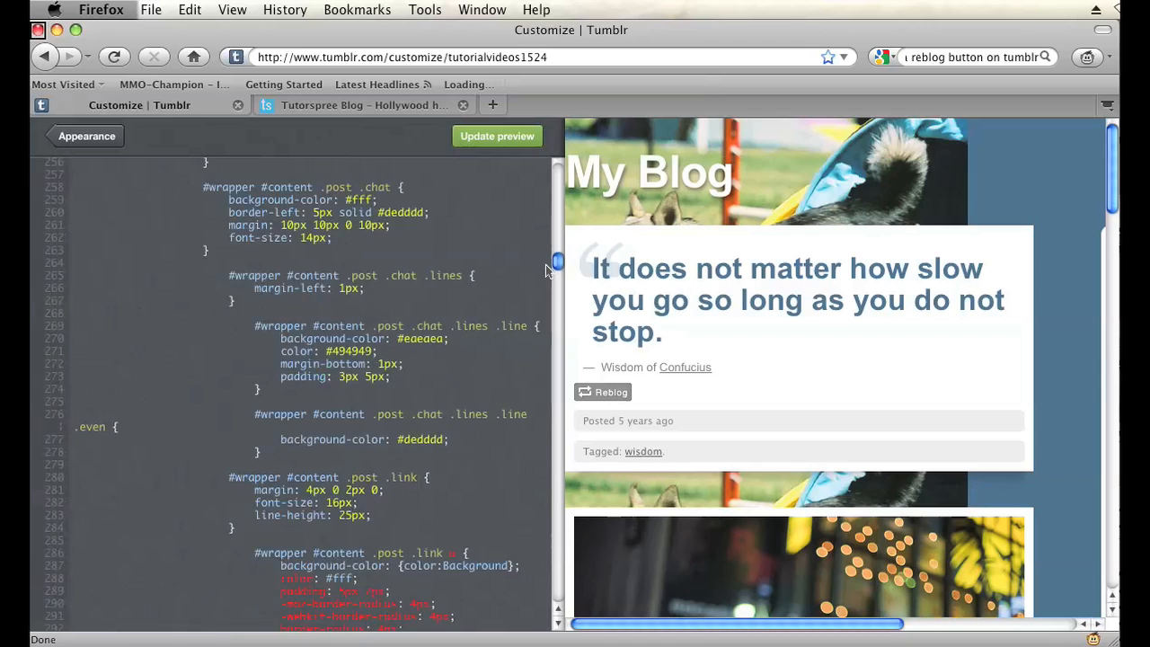
pyautogui.scroll(-3)
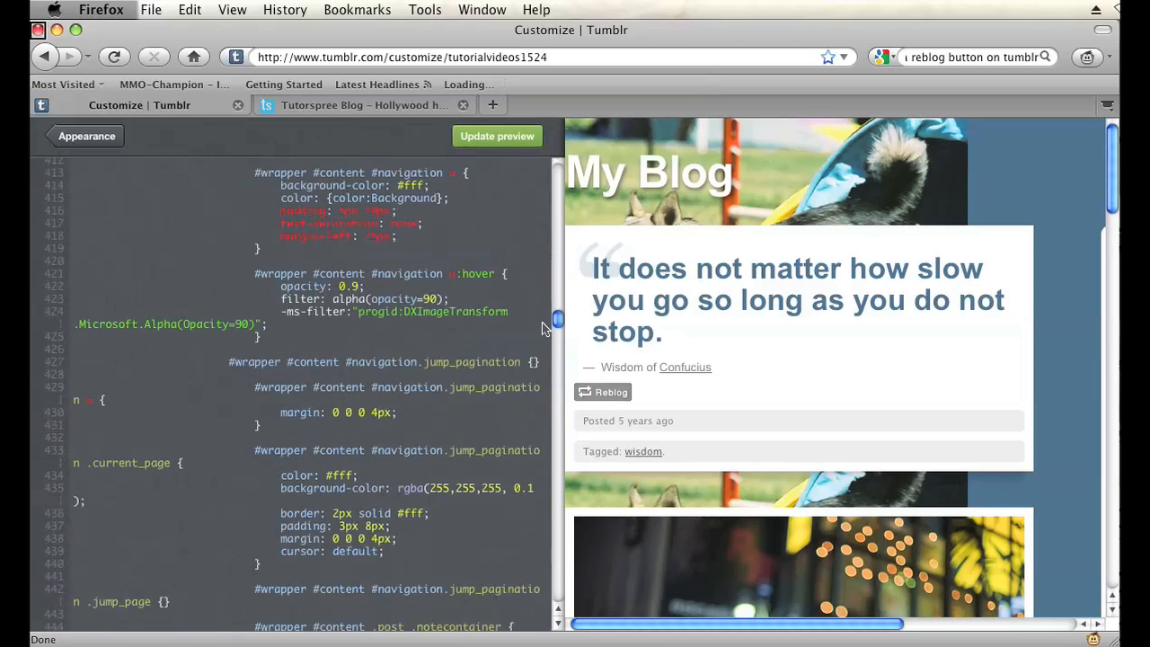
pyautogui.scroll(-3)
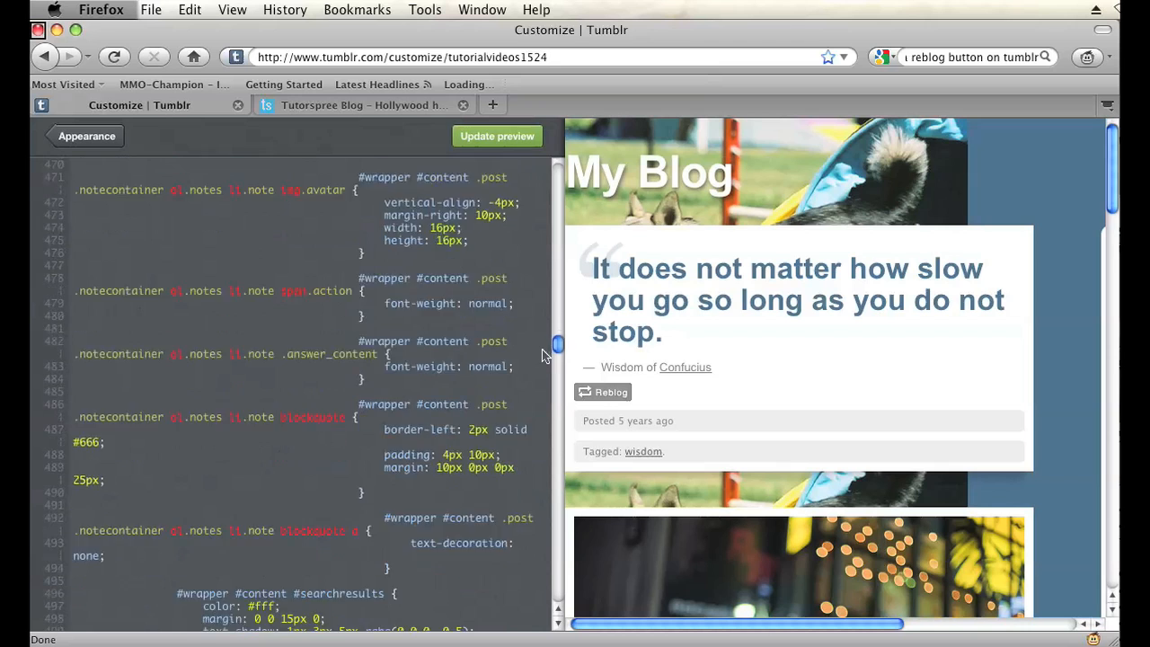
pyautogui.scroll(-3)
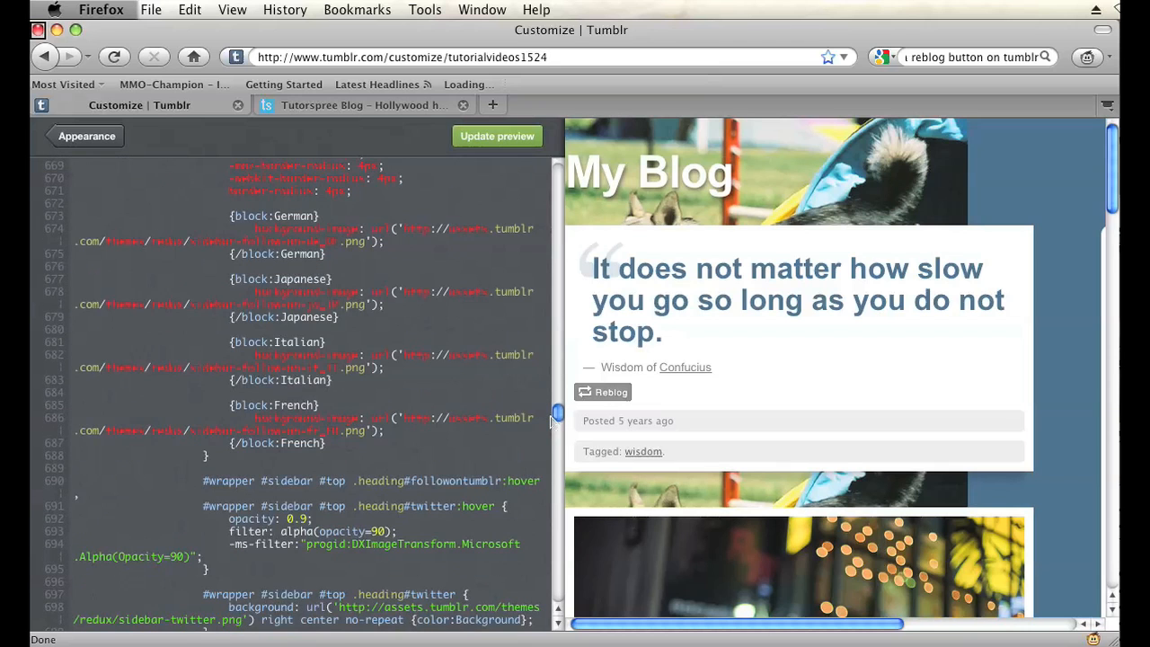
pyautogui.scroll(-3)
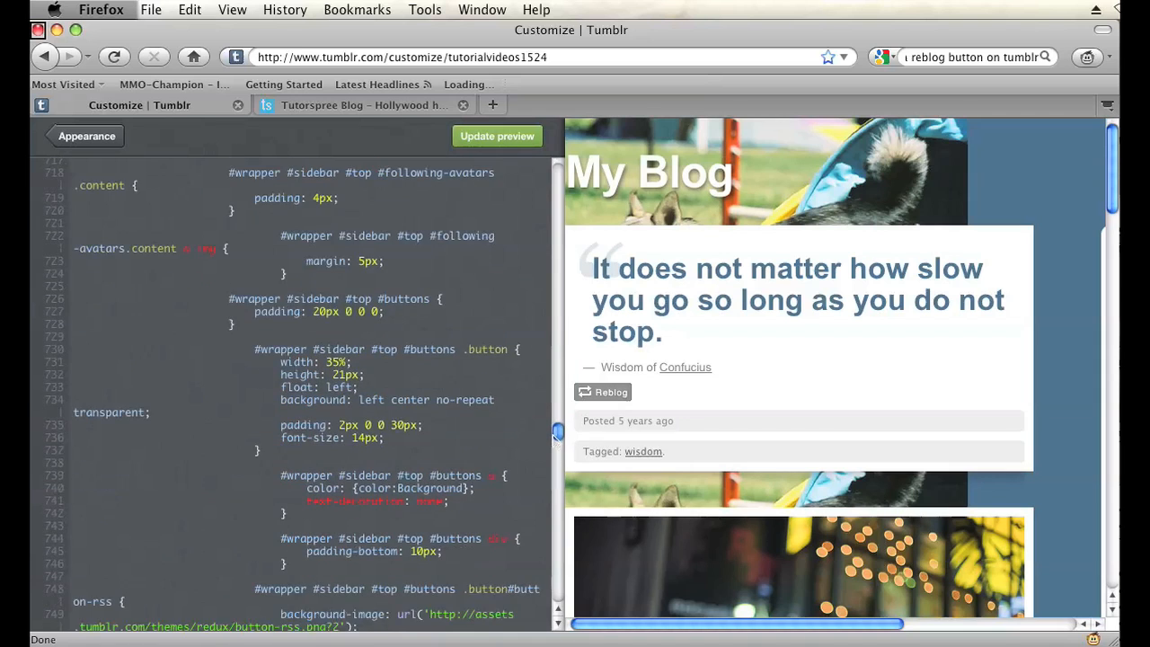
pyautogui.scroll(-3)
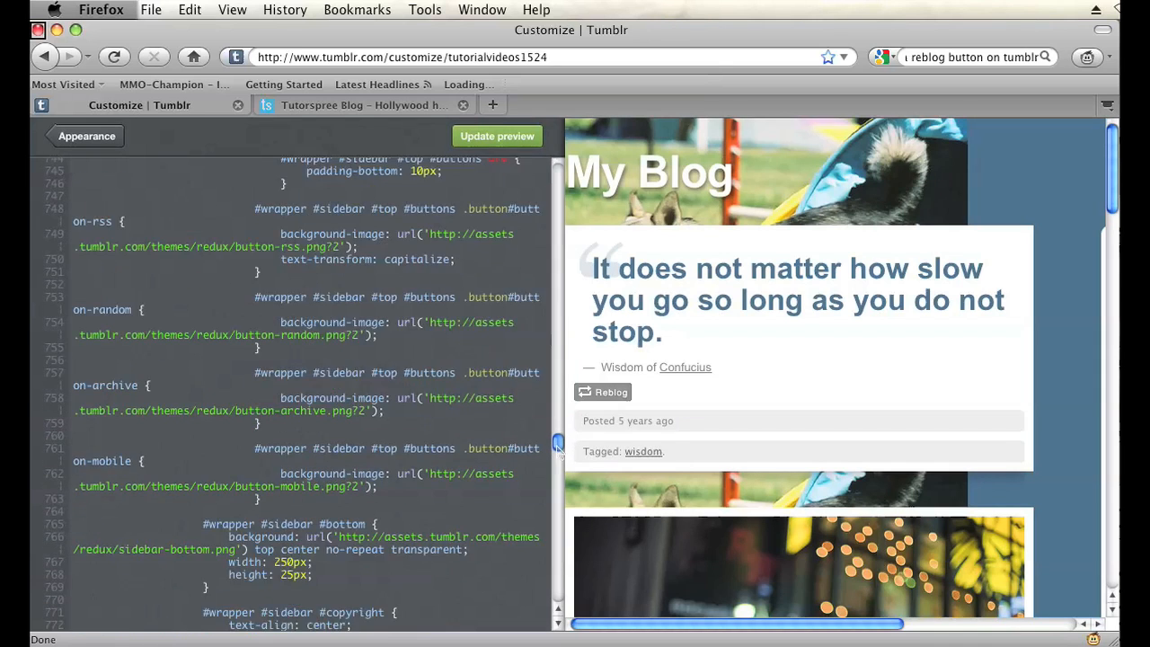
pyautogui.scroll(-3)
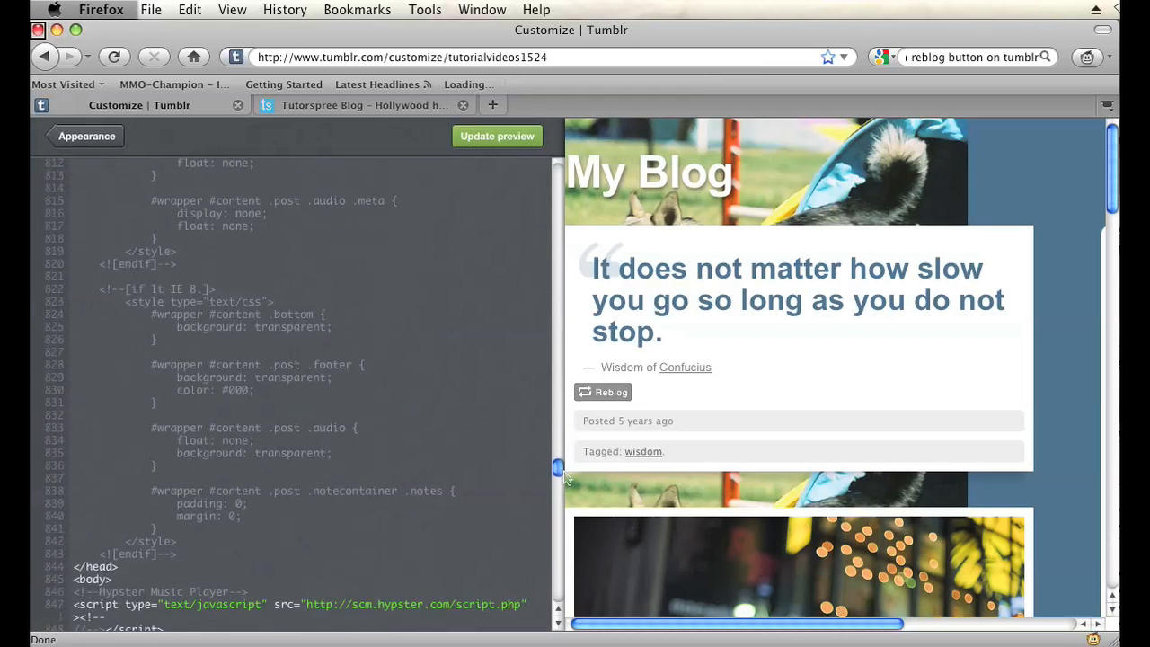
# - Insert the reblog.php?post_url={Permalink} link with iframe_reblog_alpha.png after the caption in {block:Photo}
pyautogui.scroll(-3)
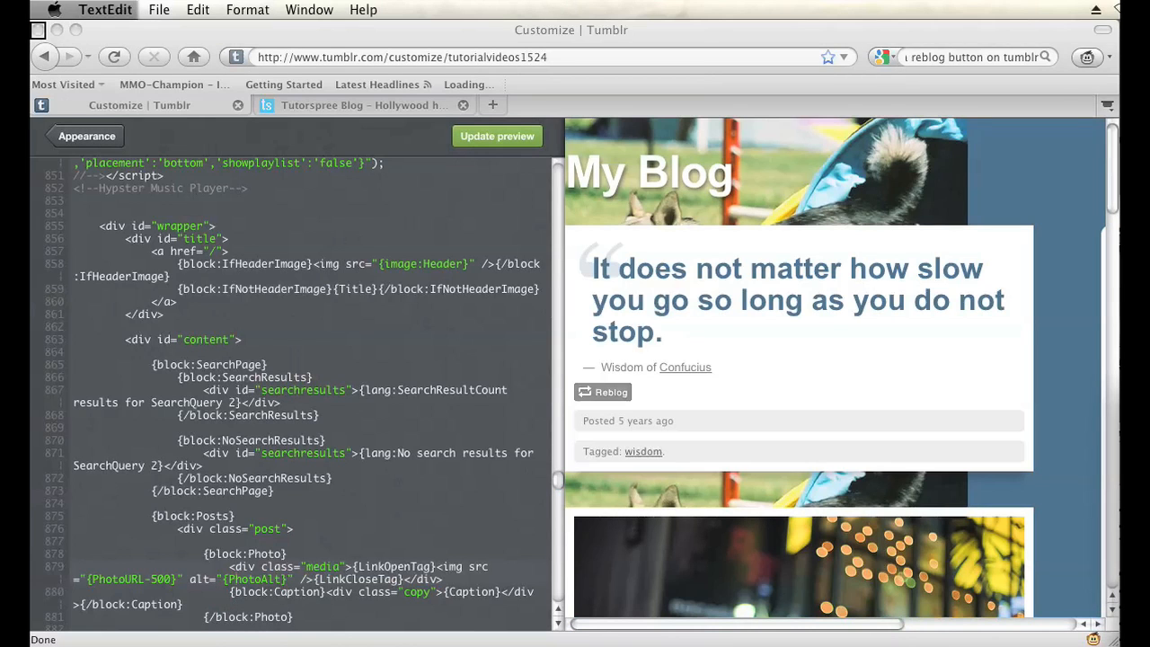
pyautogui.moveTo(191, 596)
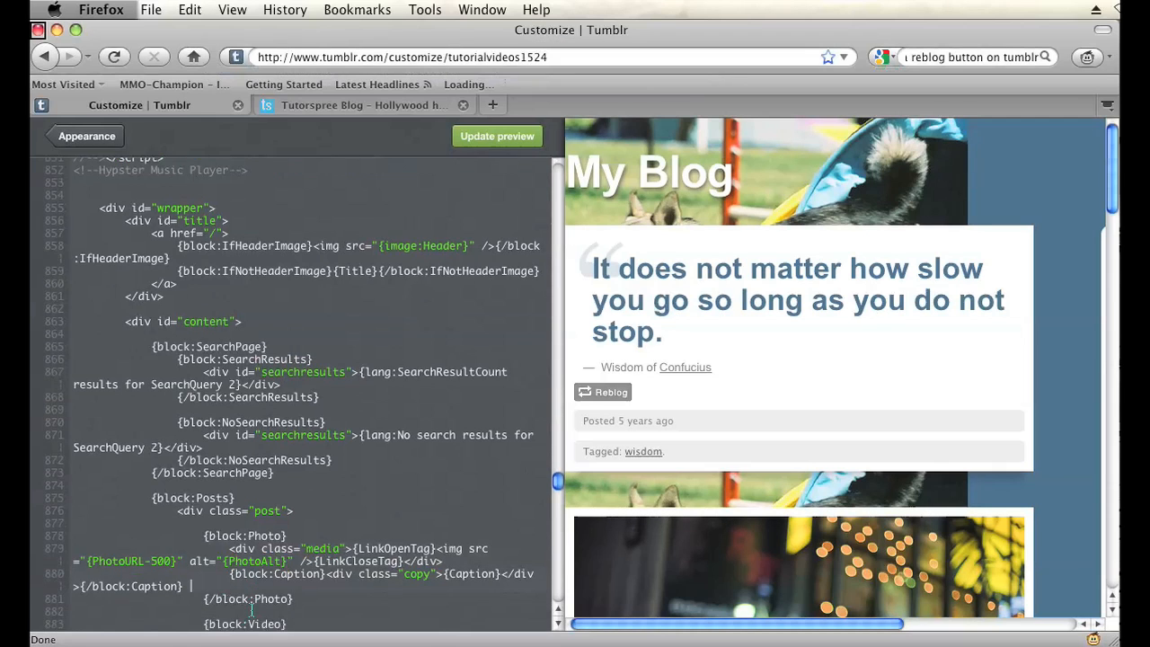
pyautogui.scroll(-3)
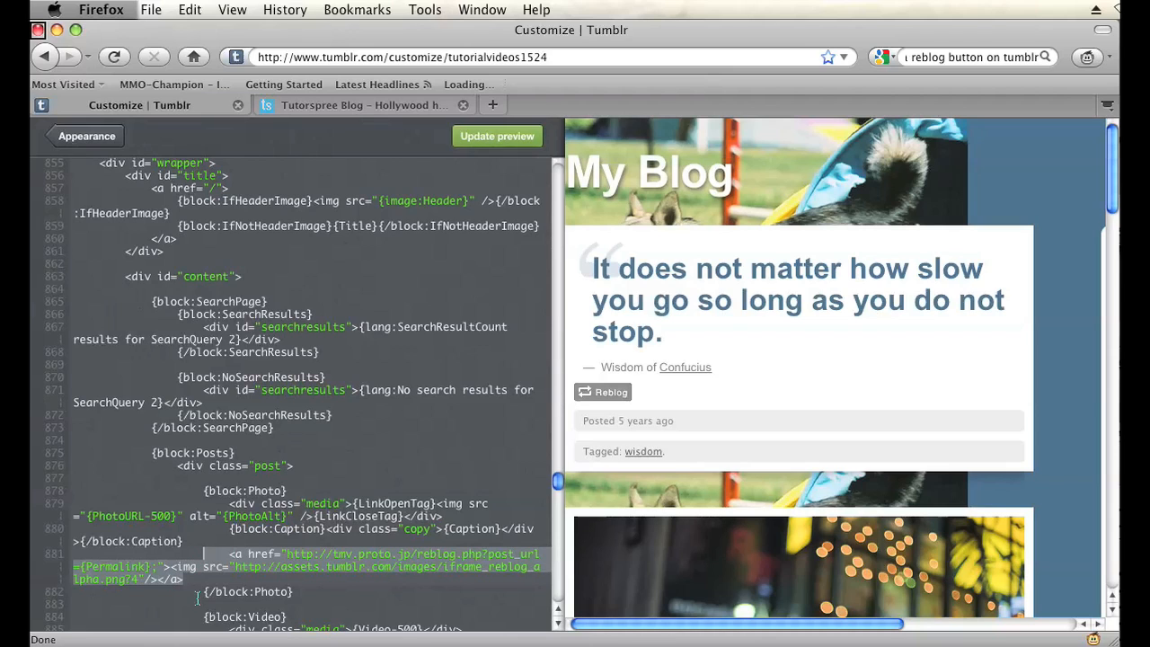
pyautogui.moveTo(496, 137)
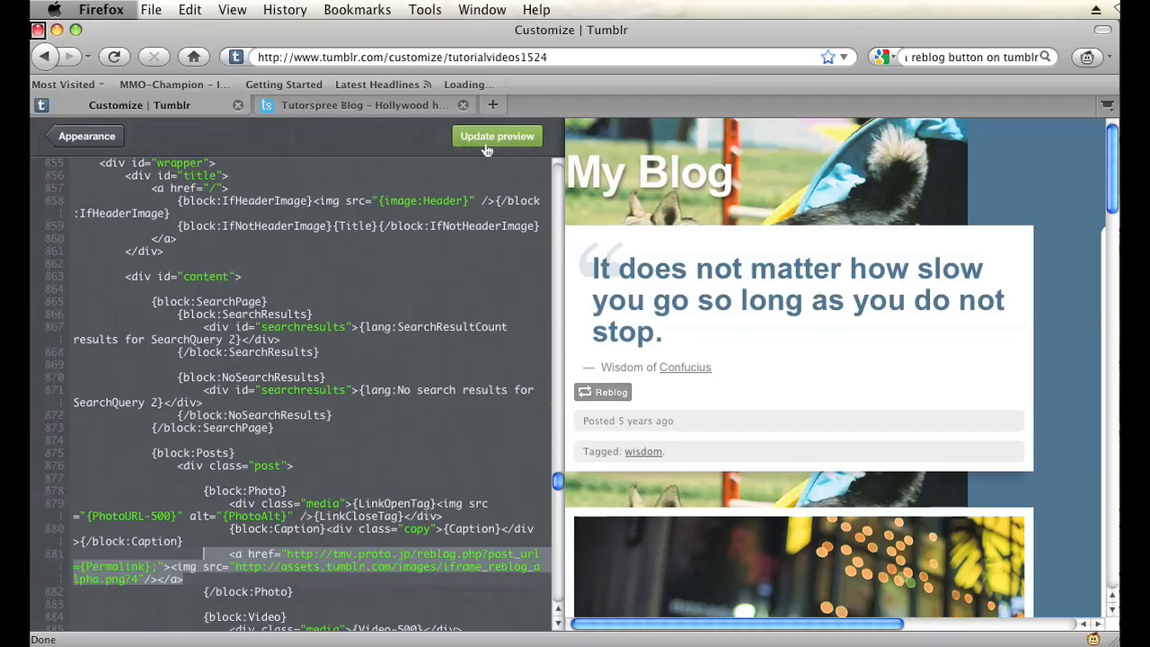
# - Refresh the preview, save the edited theme and close the customizer
pyautogui.click(496, 136)
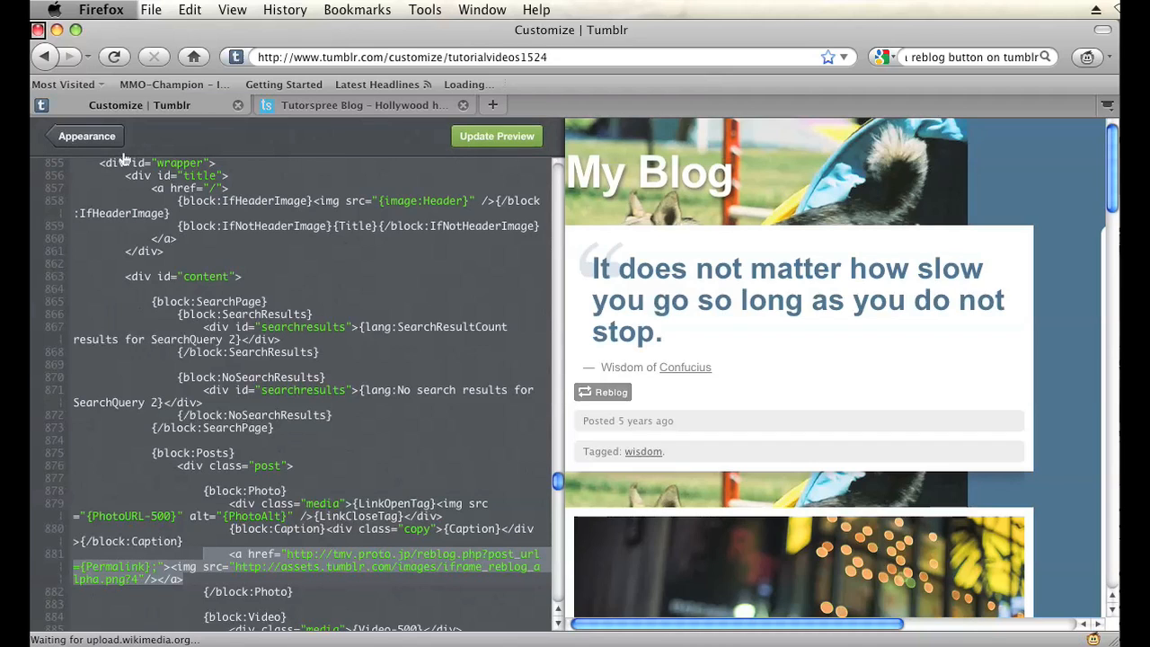
pyautogui.click(87, 137)
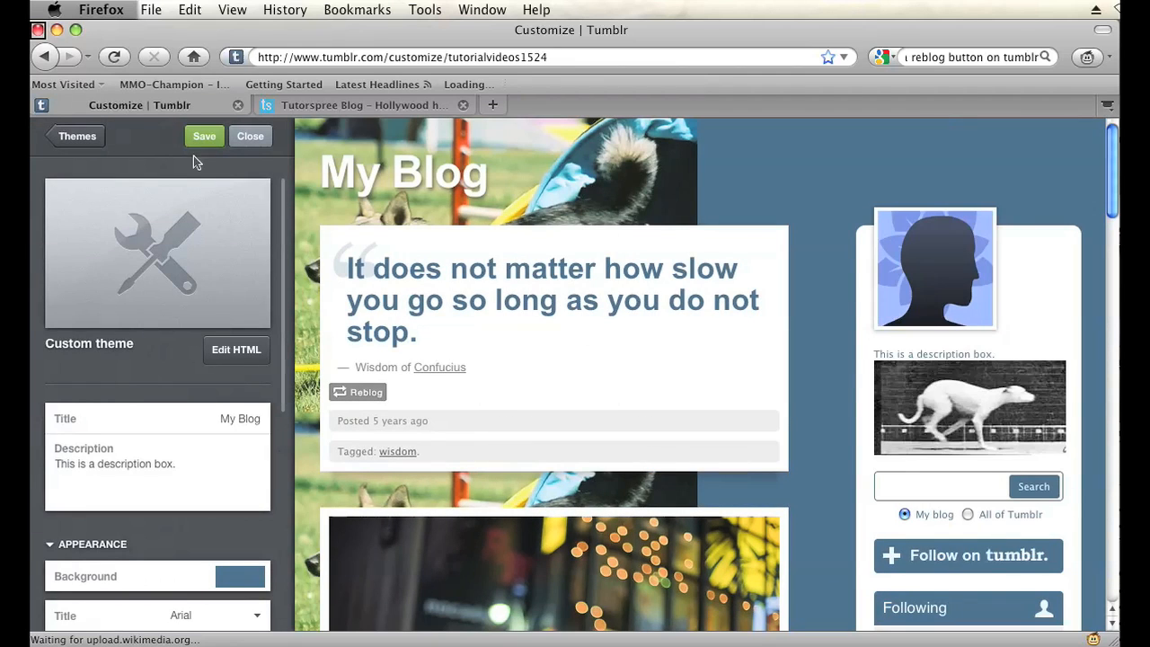
pyautogui.click(249, 137)
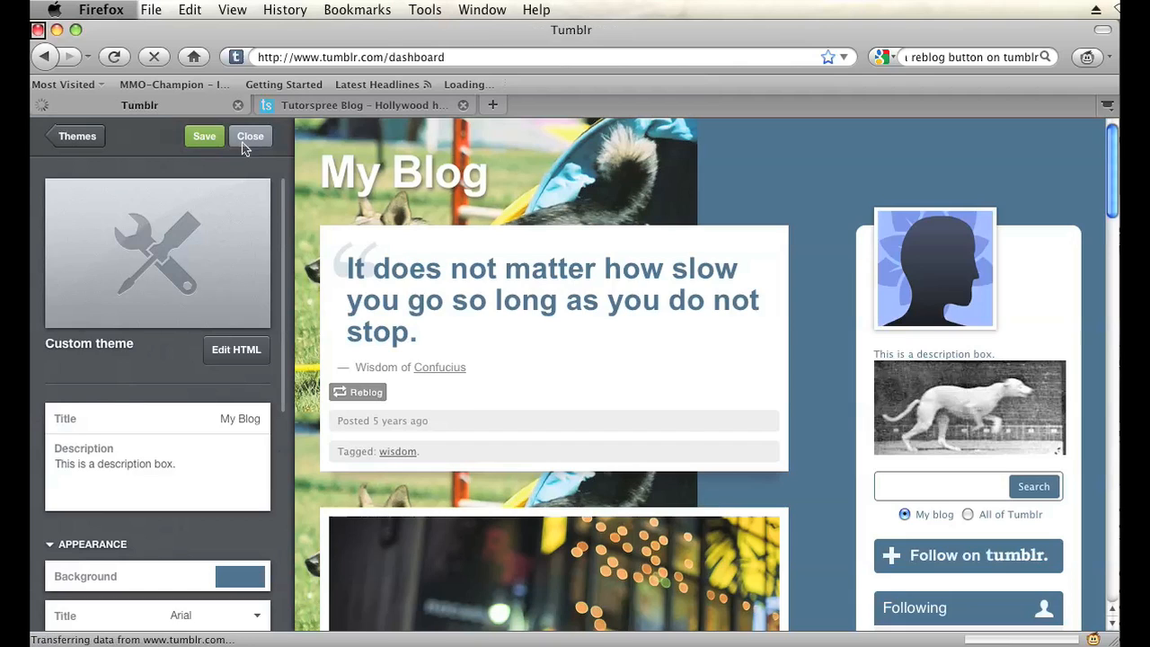
pyautogui.click(249, 137)
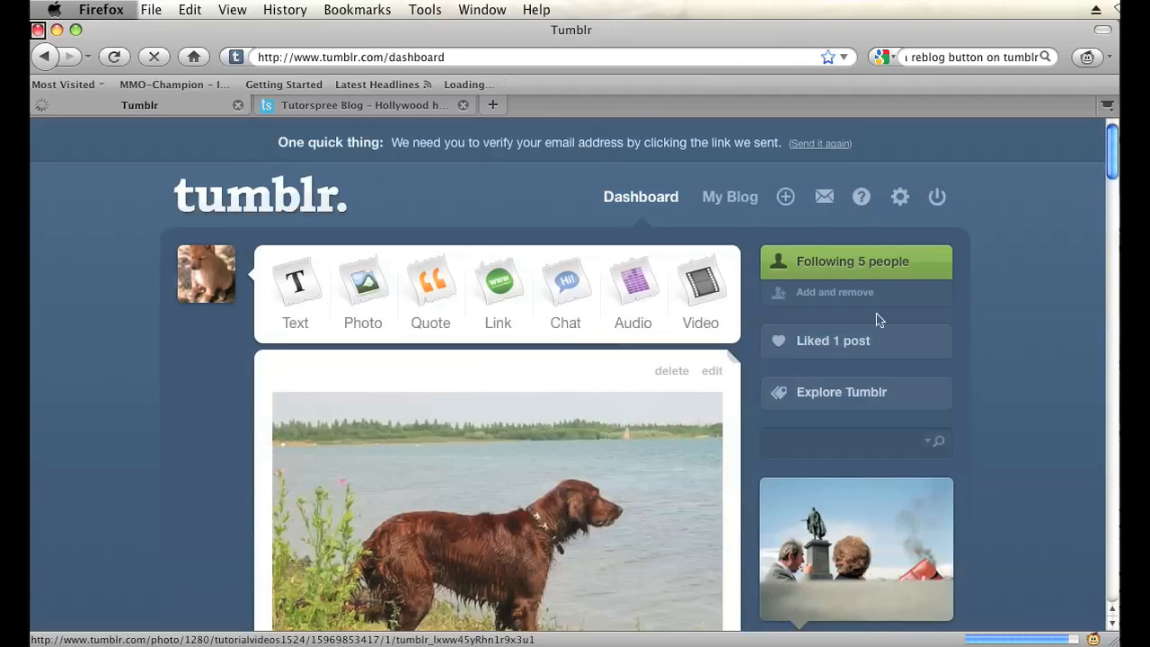
# - Return to my blog's management page from the dashboard
pyautogui.click(729, 196)
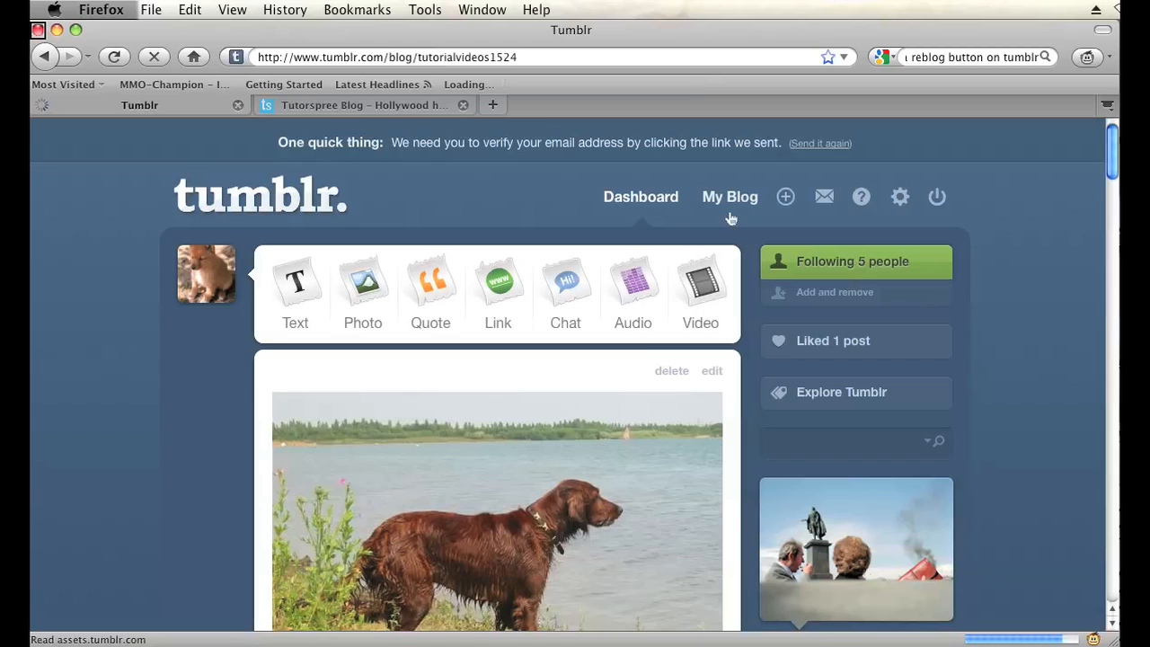
pyautogui.click(730, 196)
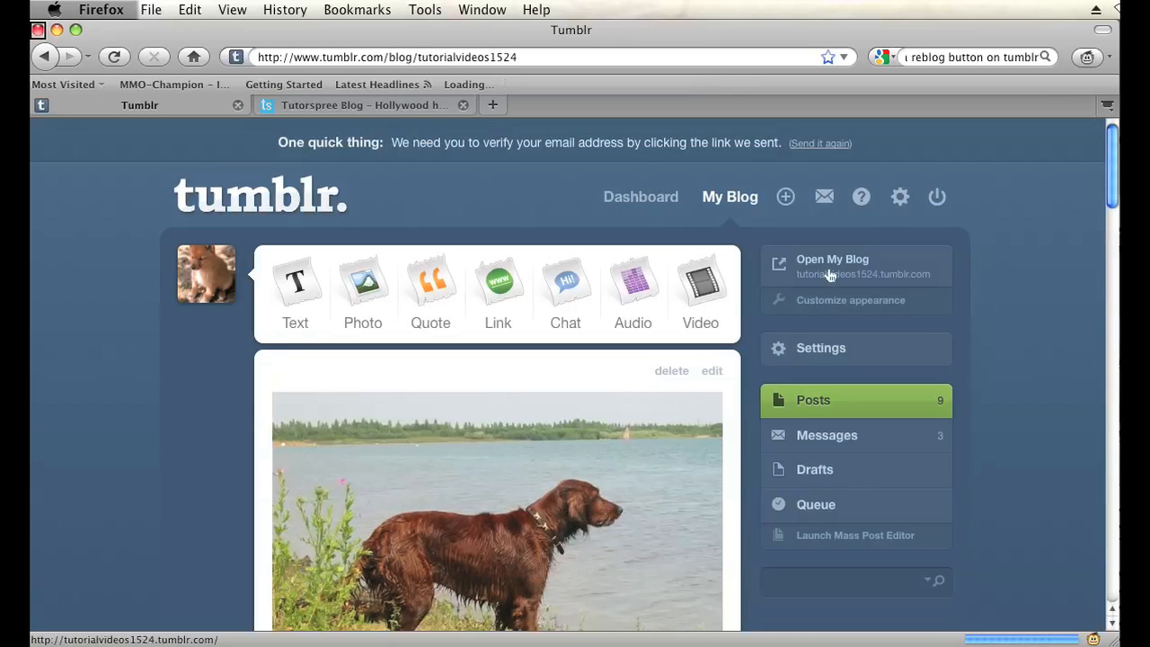
# - View the public blog and scroll to the Irish Setter post showing its new Reblog button
pyautogui.click(832, 266)
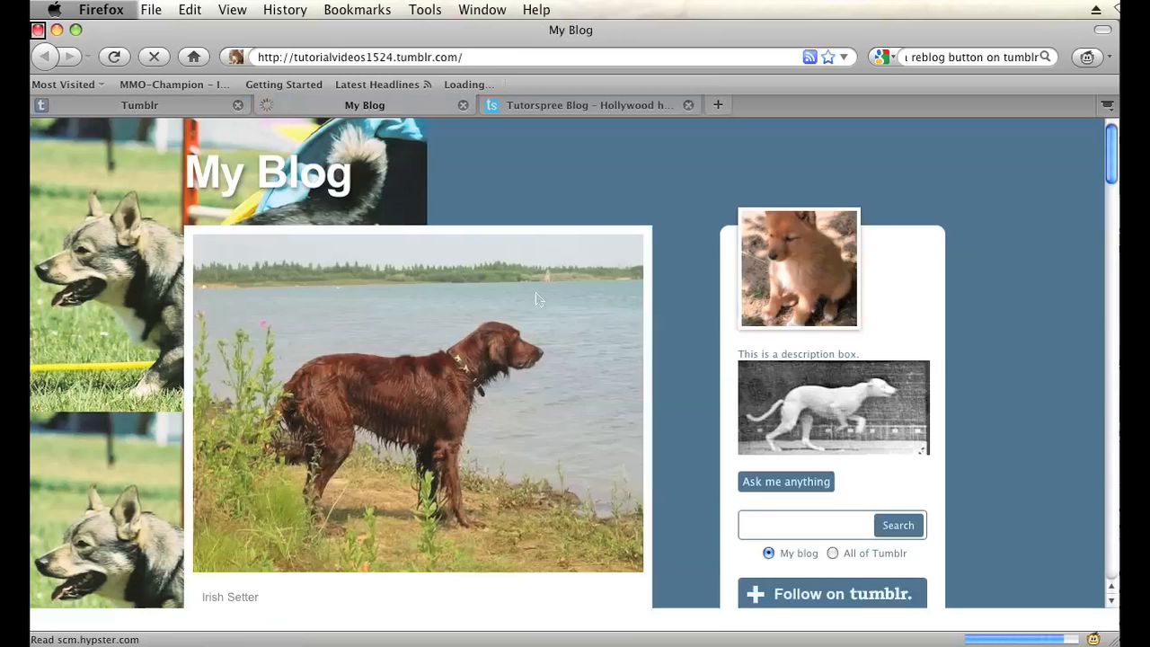
pyautogui.scroll(-3)
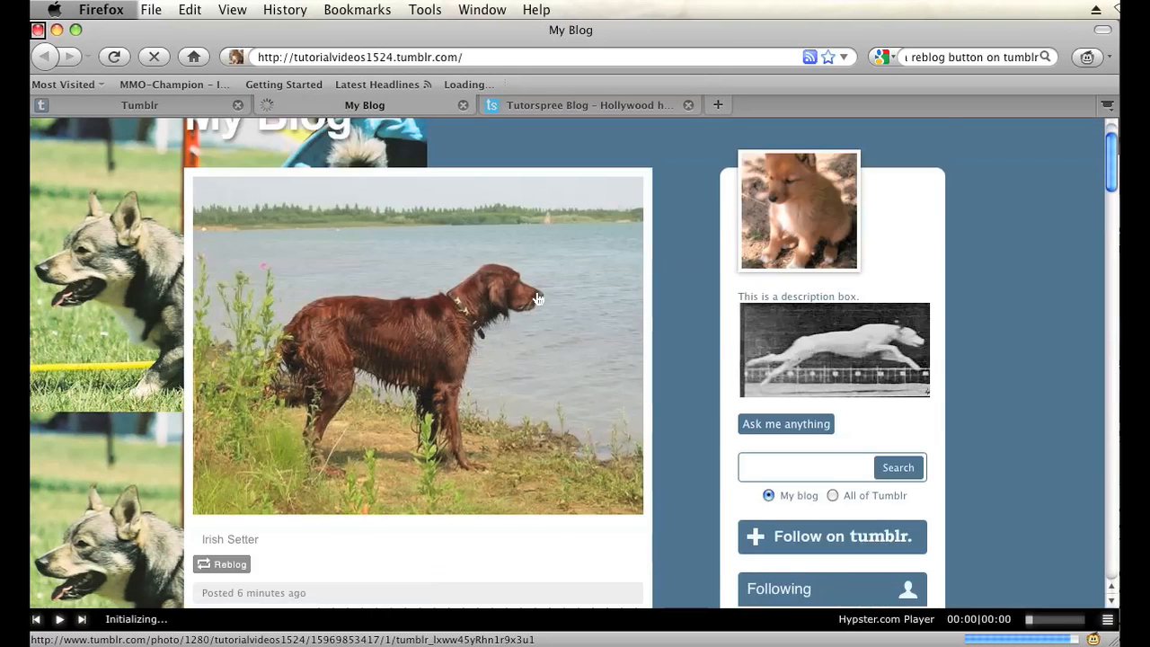
pyautogui.scroll(-3)
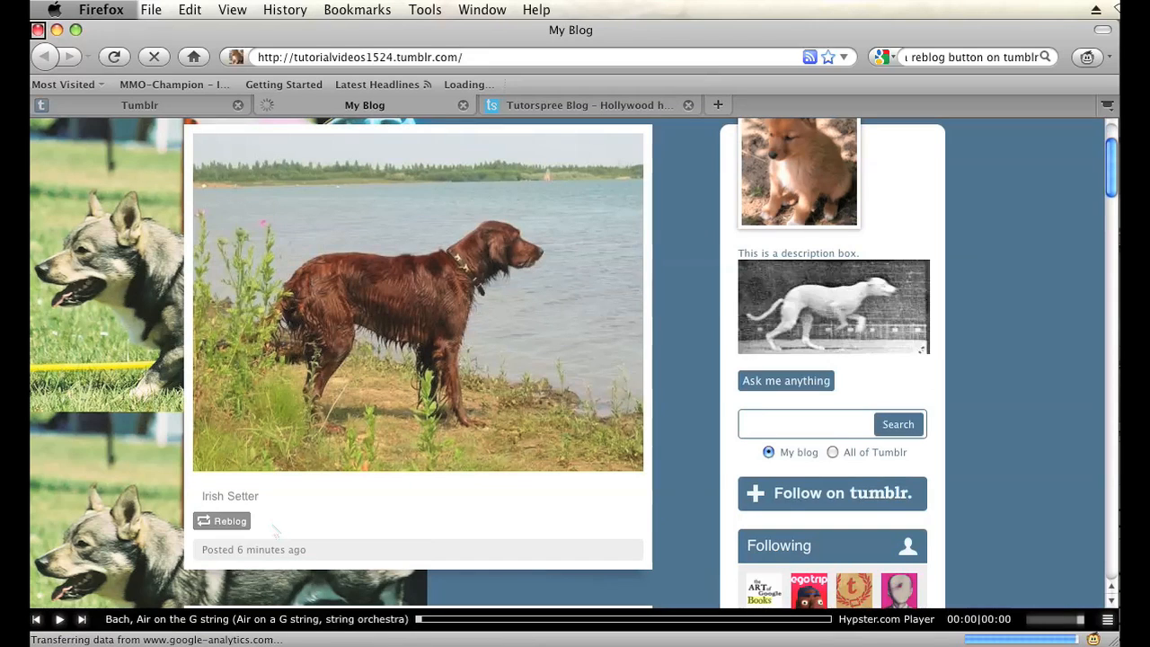